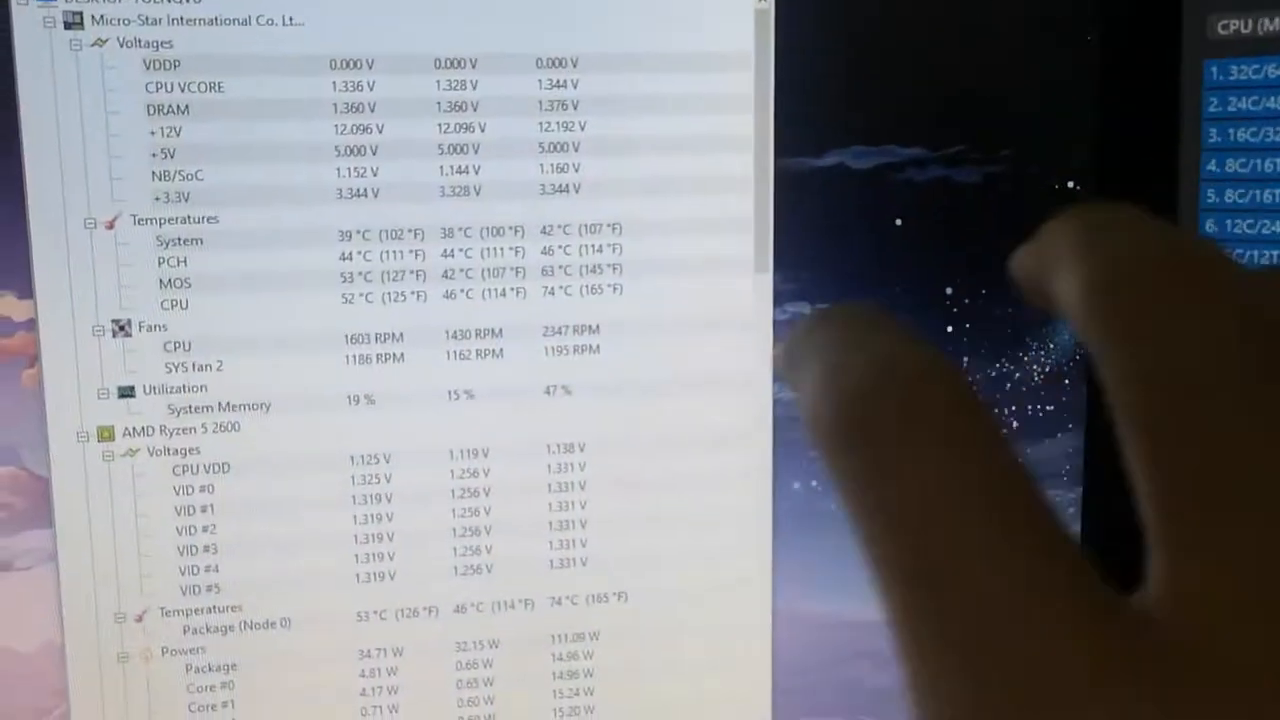
Launch Cinebench R23 from the Start menu for the Ryzen 5 2600 system.
scroll("down", 3)
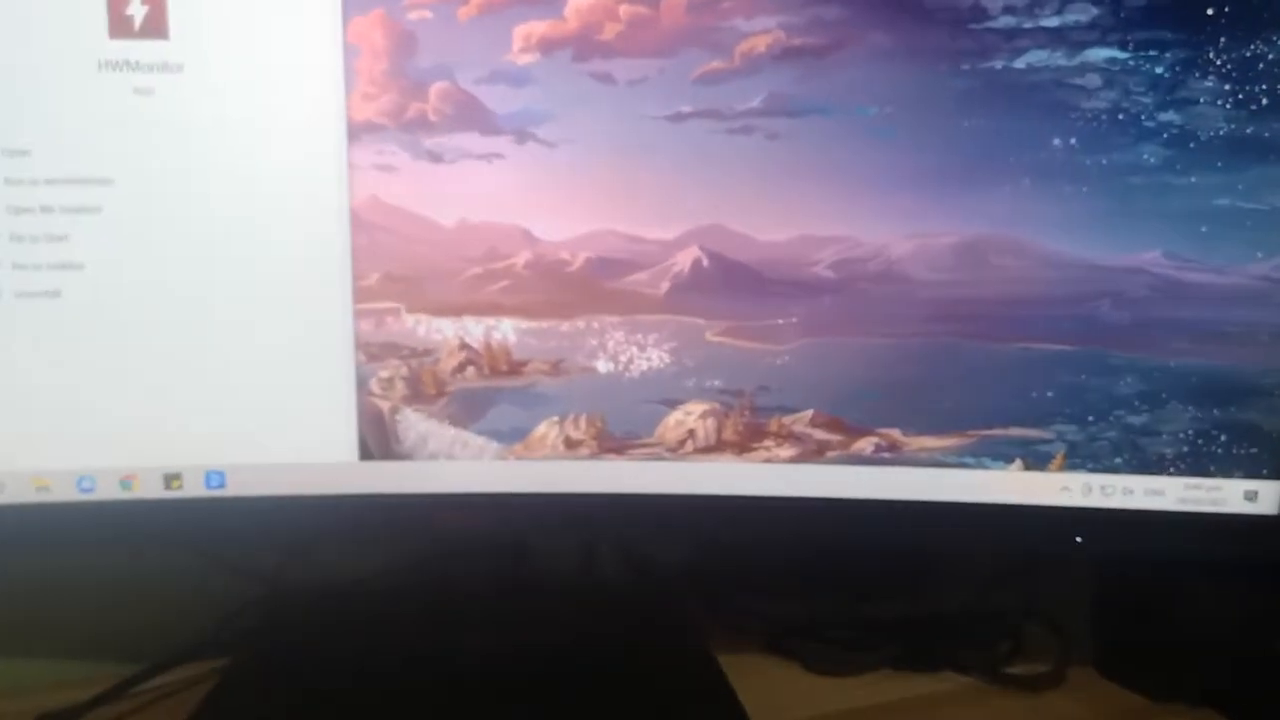
left_click(56, 180)
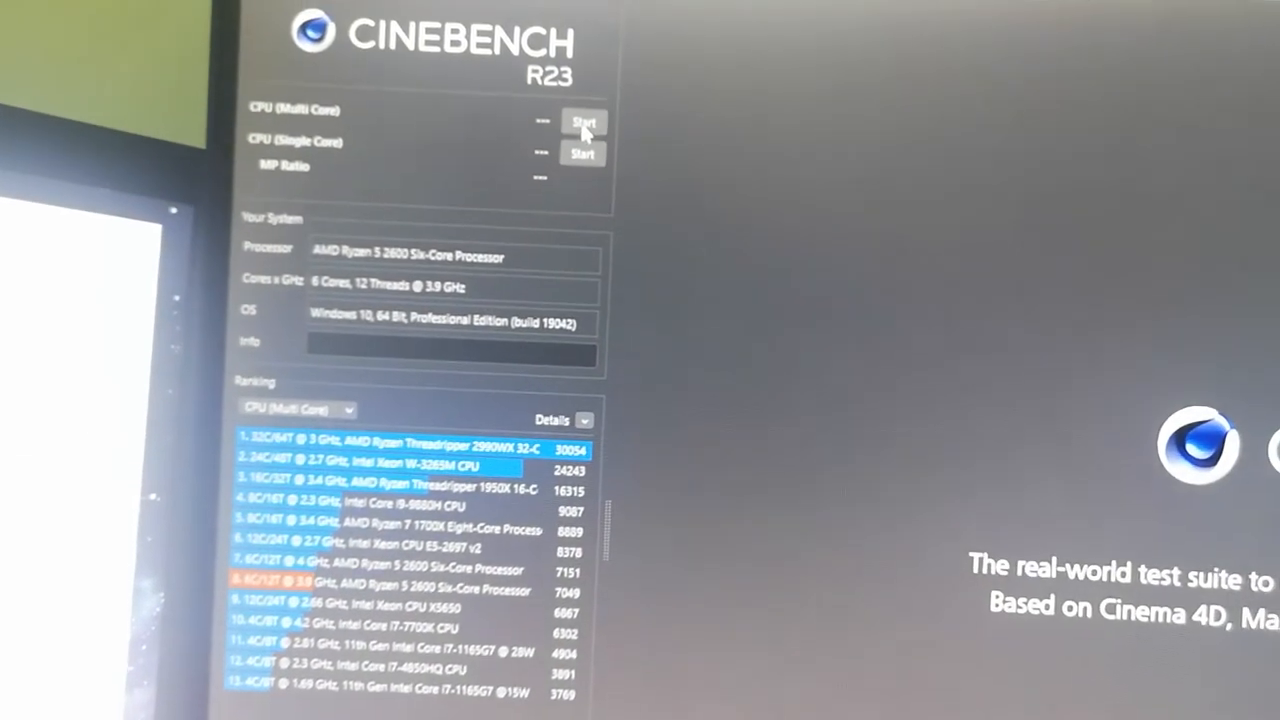
left_click(584, 122)
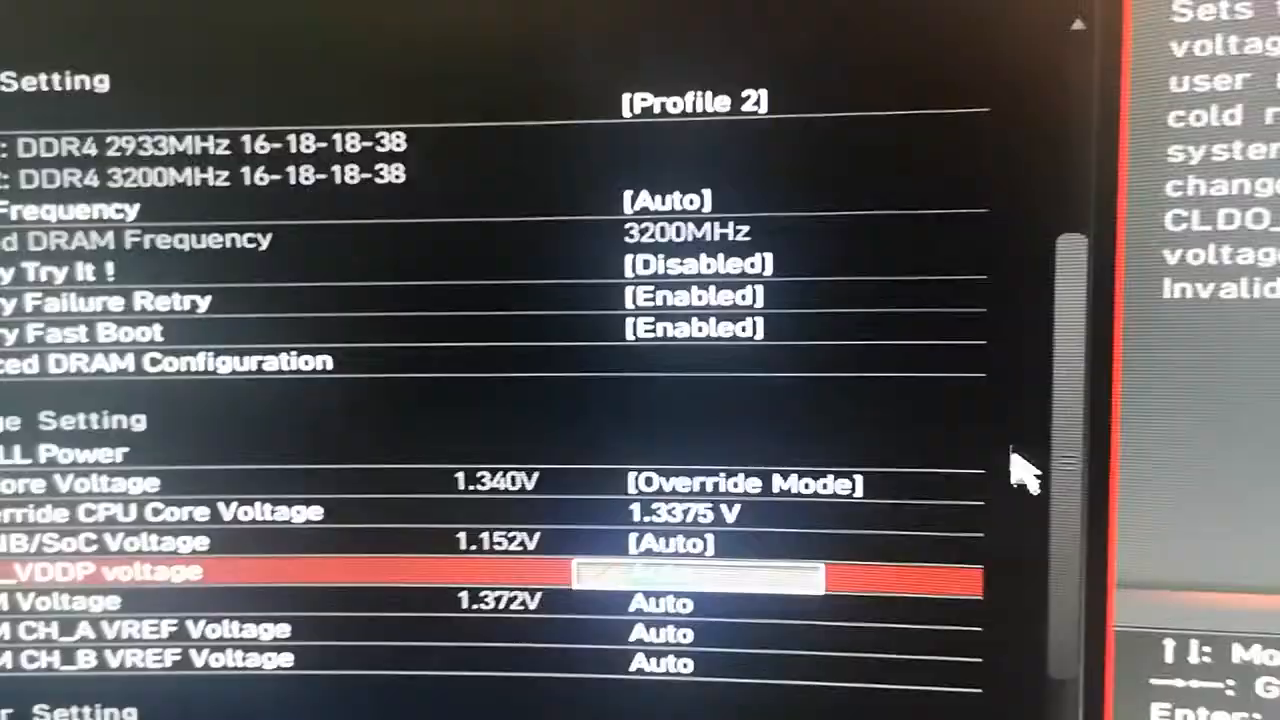
Scroll the BIOS OC page to review CPU Ratio 39.00, A-XMP Profile 2 and the 1.3375 V core voltage override.
scroll("up", 3)
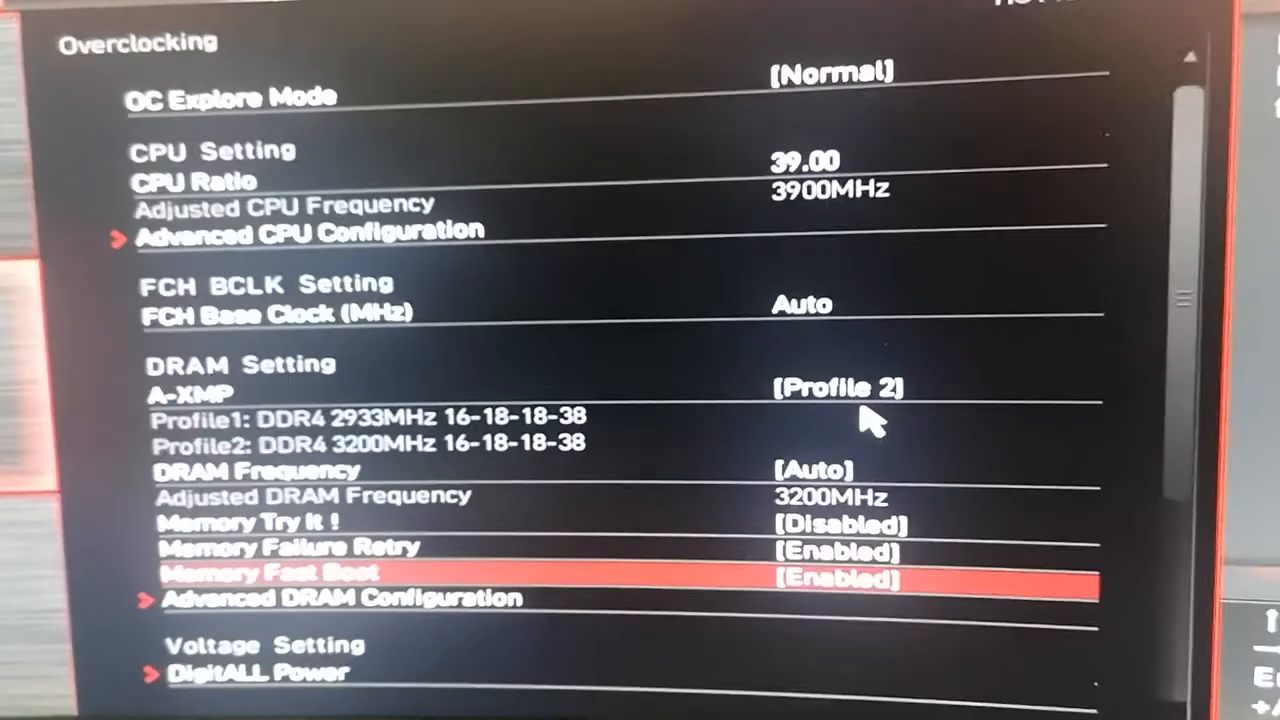
scroll("down", 3)
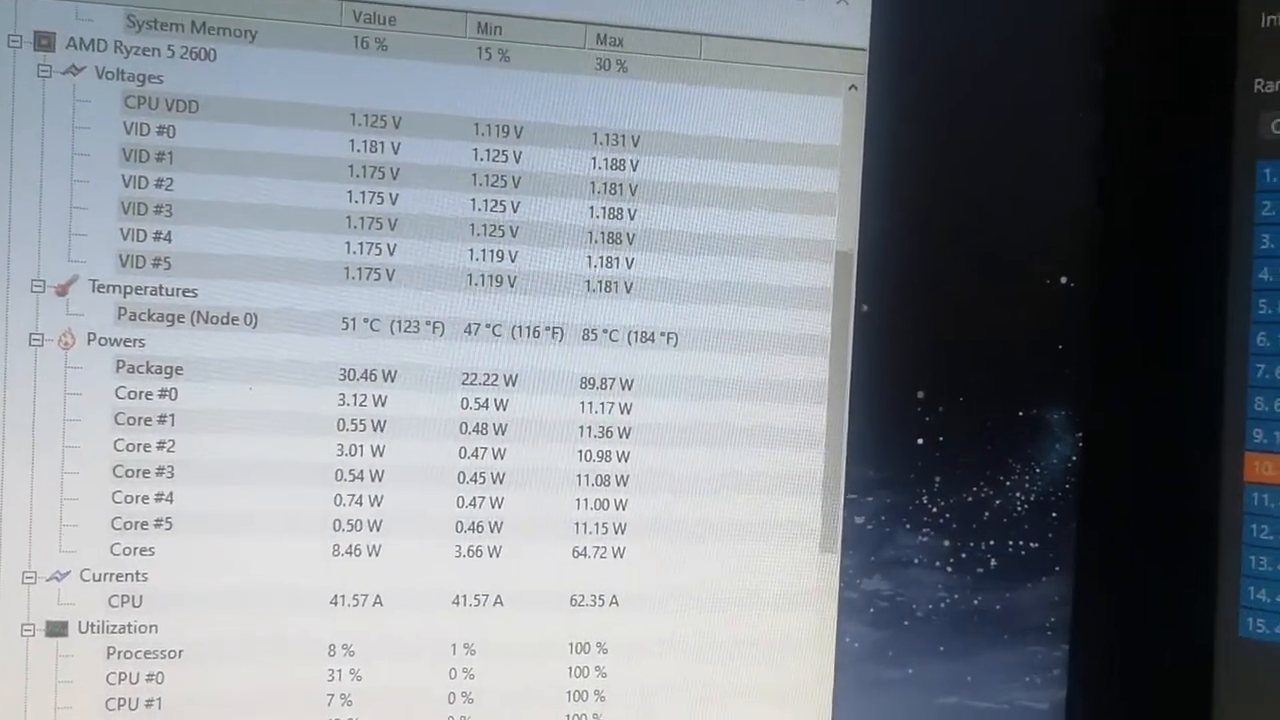
Scroll the Cinebench ranking to the 6537-point result placed tenth, between Xeon X5650 and Core i7-7700K.
scroll("down", 3)
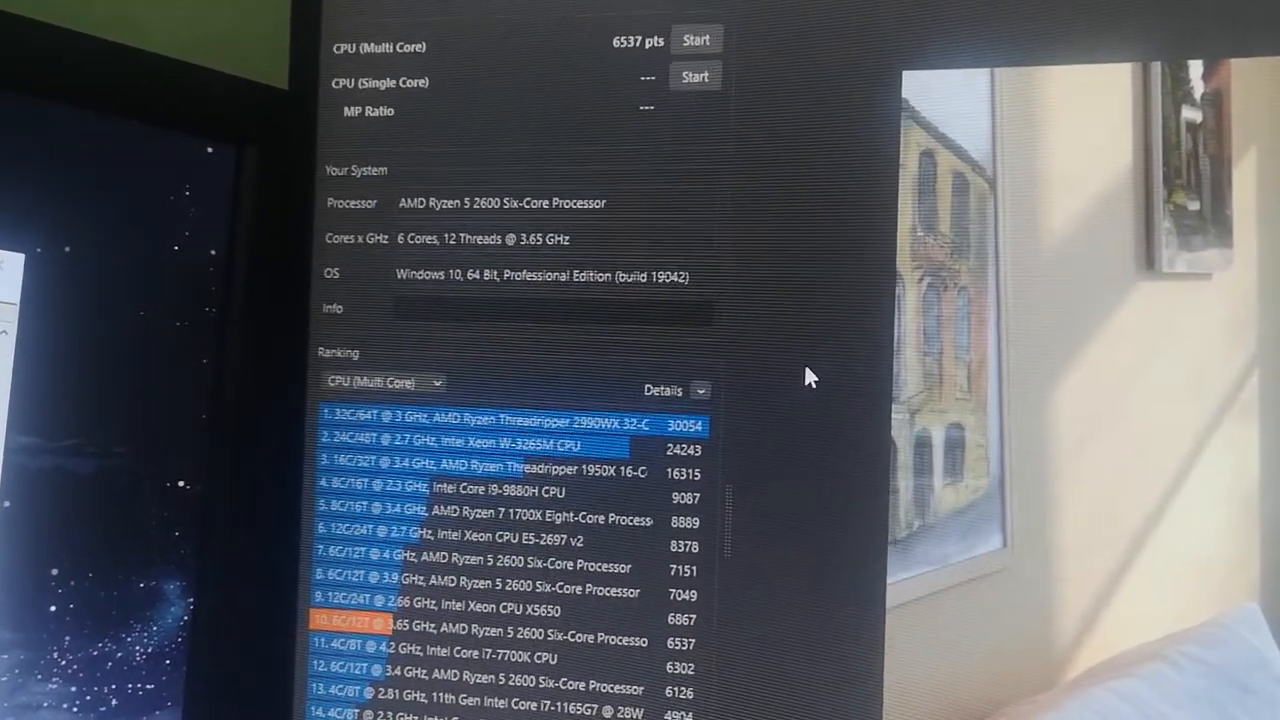
scroll("down", 3)
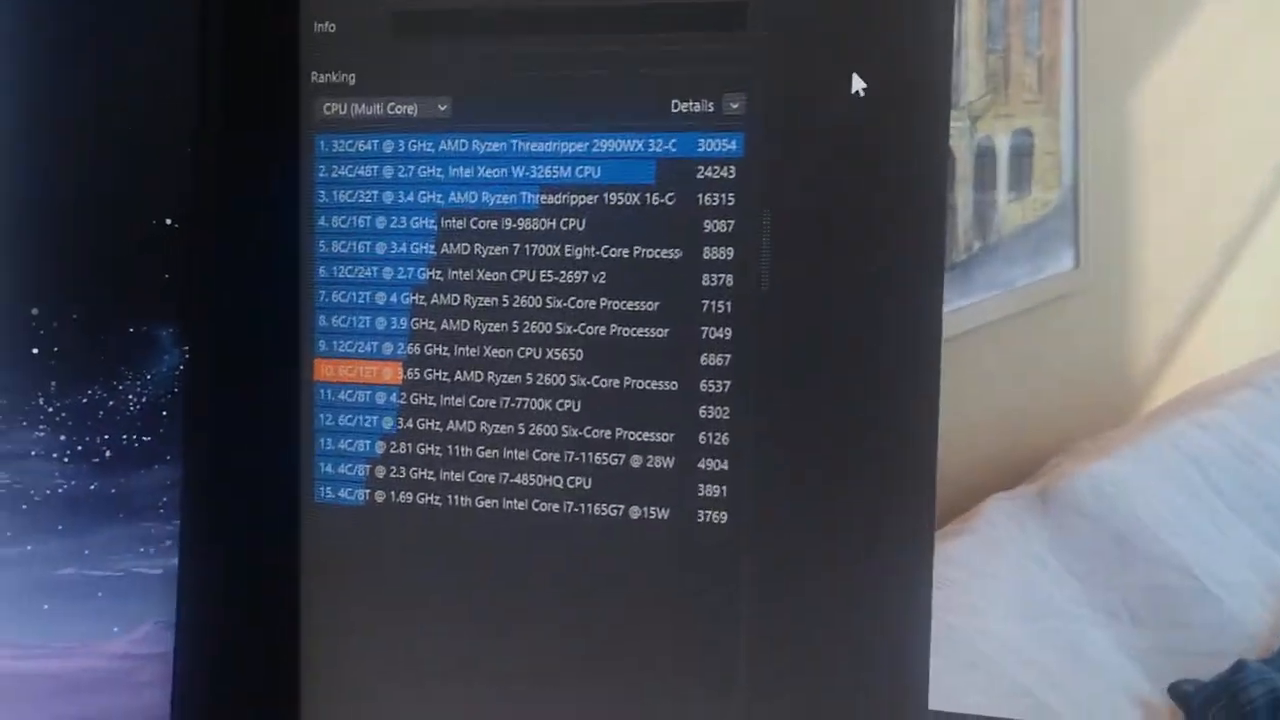